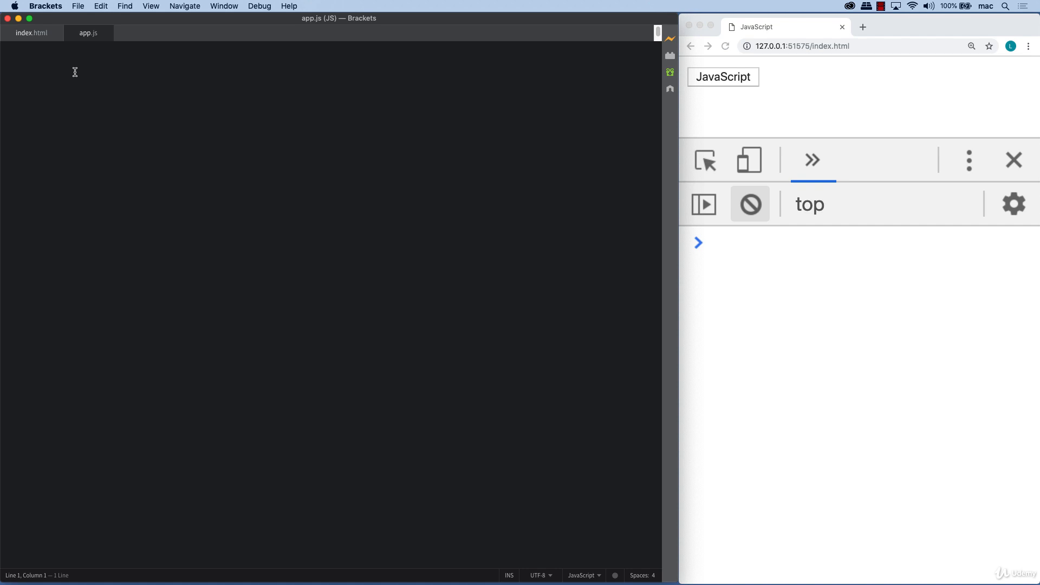
Step: Declare const arr = ["hello","welcome","bye bye"] in app.js and save the file
{"action": "type", "text": "const"}
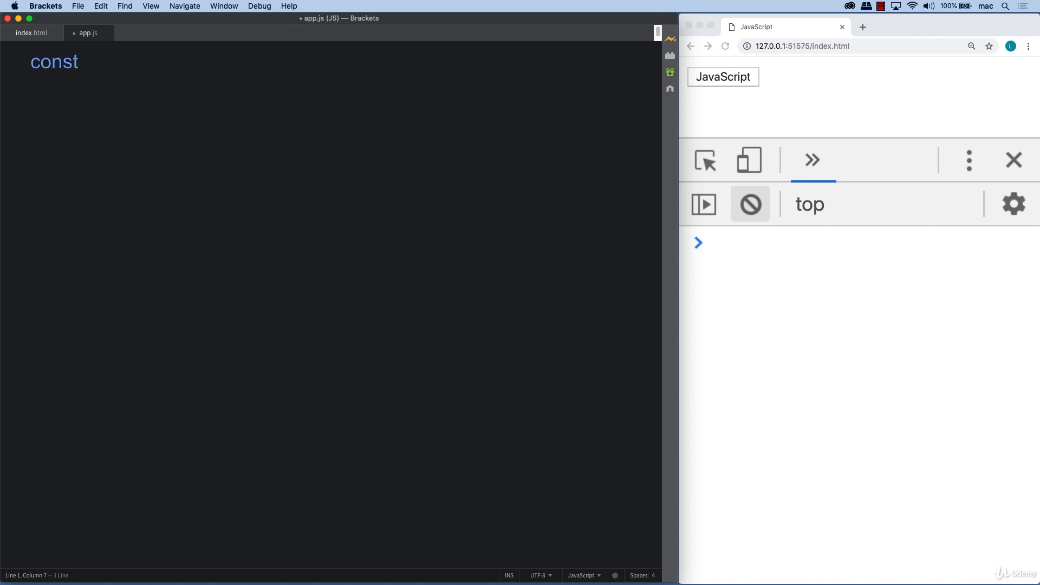
{"action": "type", "text": "arr ="}
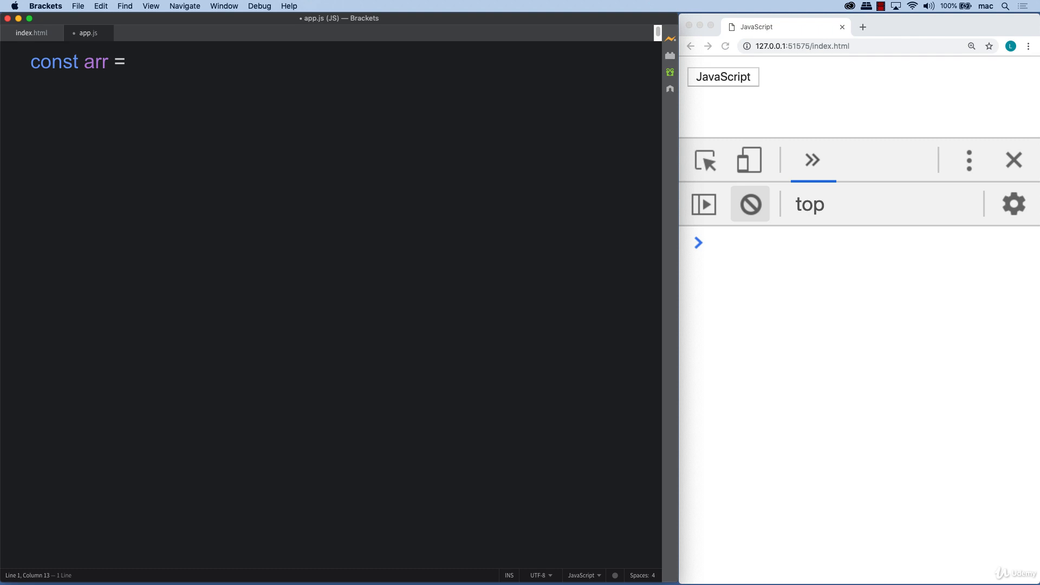
{"action": "type", "text": "[];"}
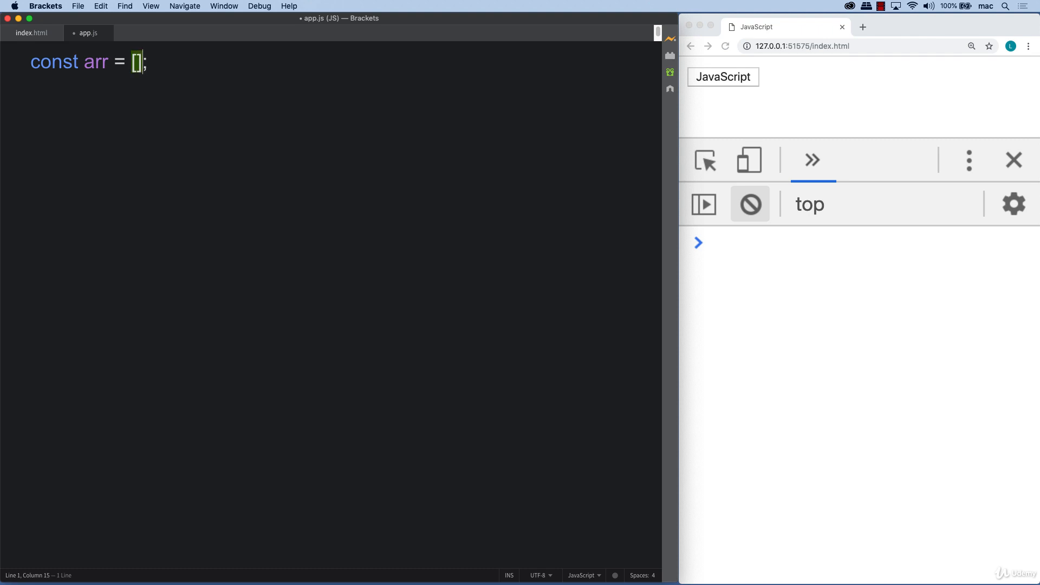
{"action": "type", "text": "\"hello"}
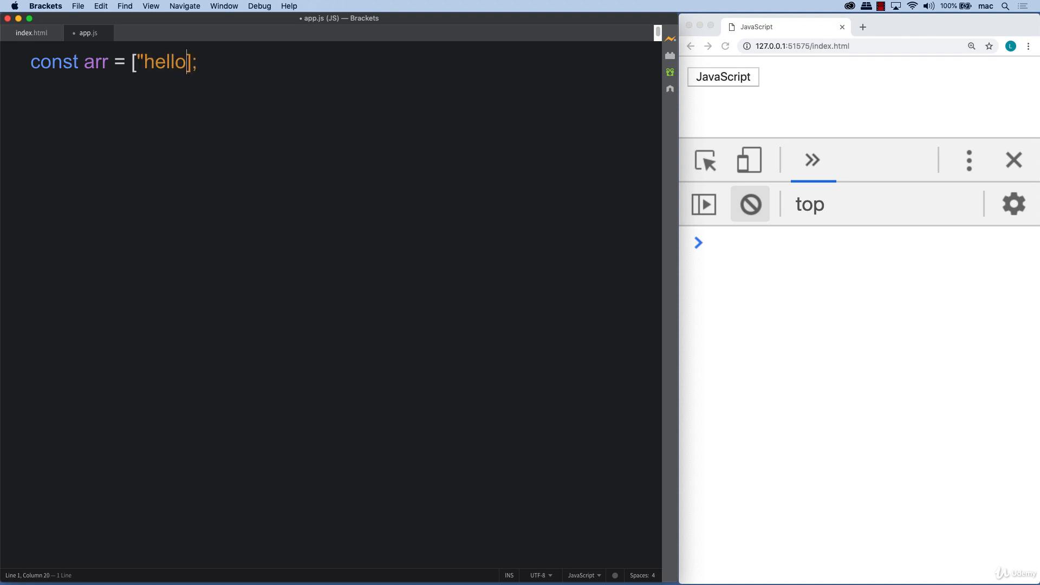
{"action": "type", "text": ",\""}
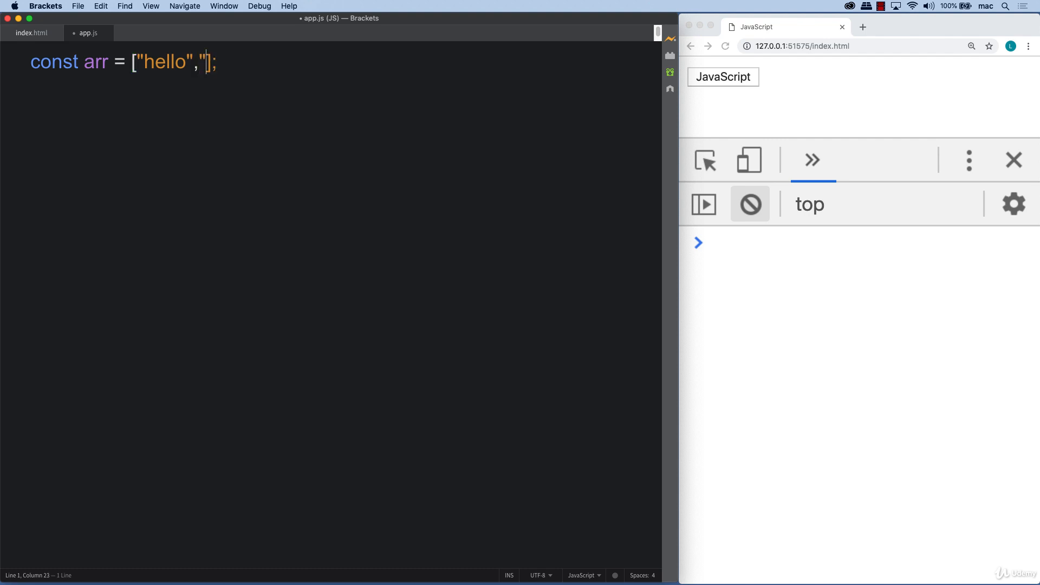
{"action": "type", "text": "welcome\","}
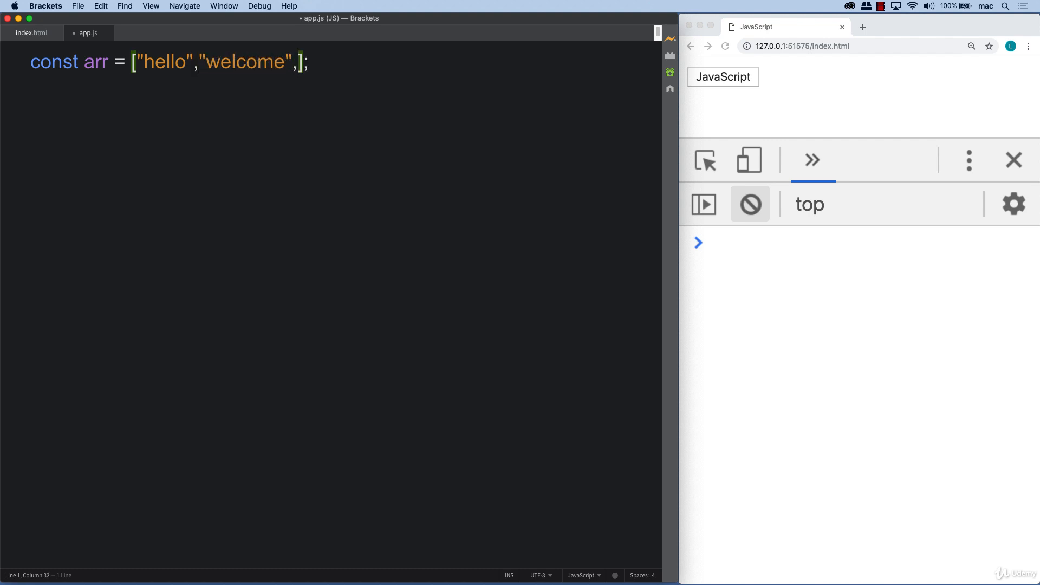
{"action": "type", "text": "\"bye bye\""}
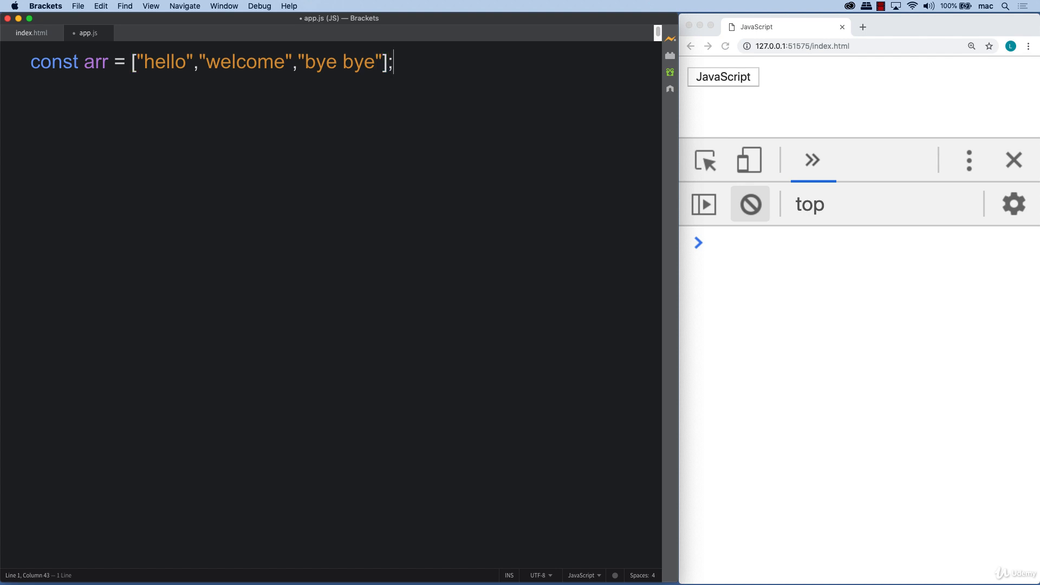
{"action": "key", "text": "Return"}
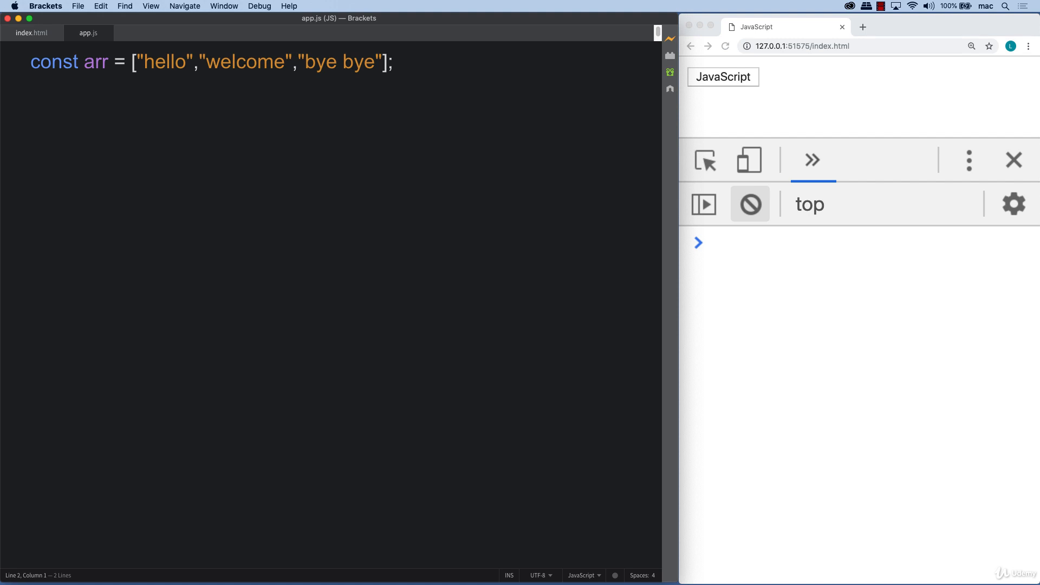
Step: Write function randomItem(arr) with the body return arr[1]; below the array
{"action": "type", "text": "function"}
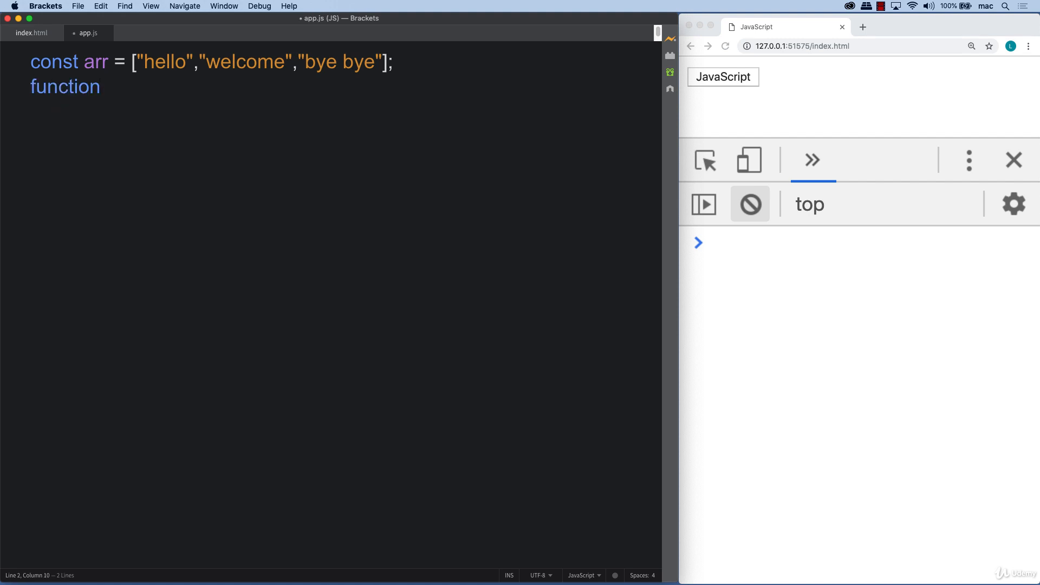
{"action": "type", "text": "randomItem("}
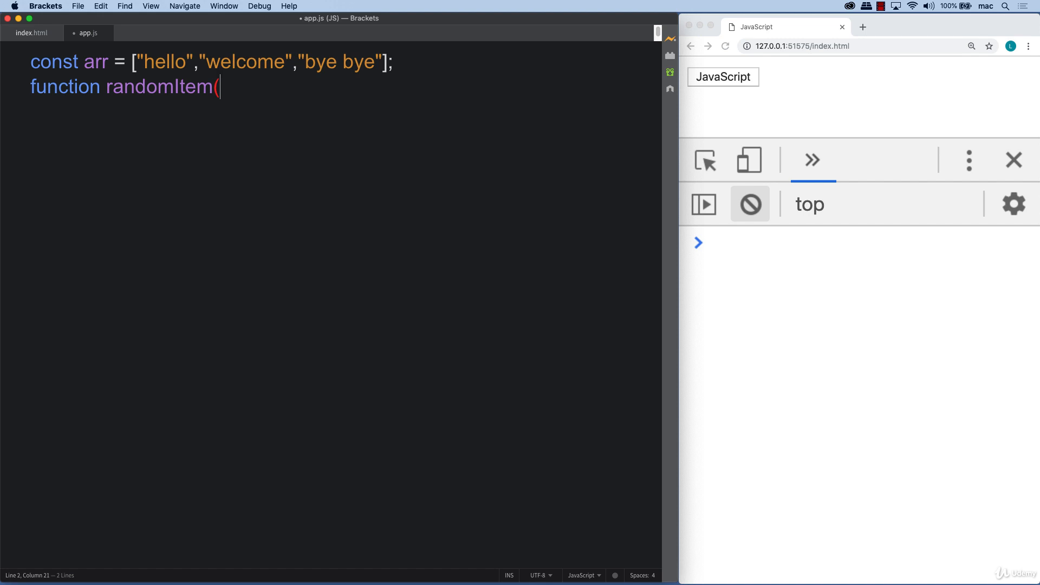
{"action": "type", "text": "arr){"}
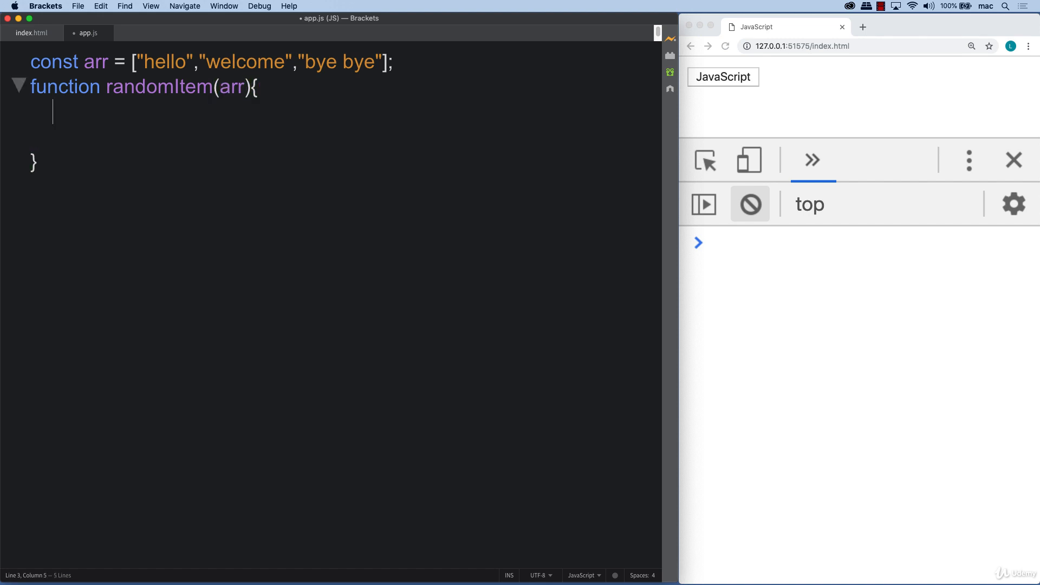
{"action": "mouse_move", "coordinate": [219, 65]}
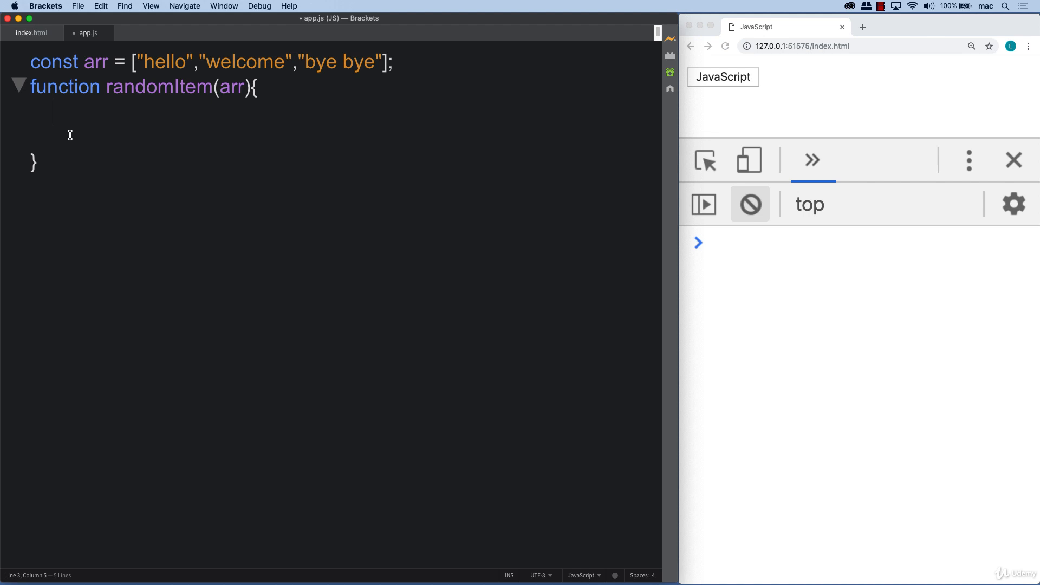
{"action": "mouse_move", "coordinate": [131, 115]}
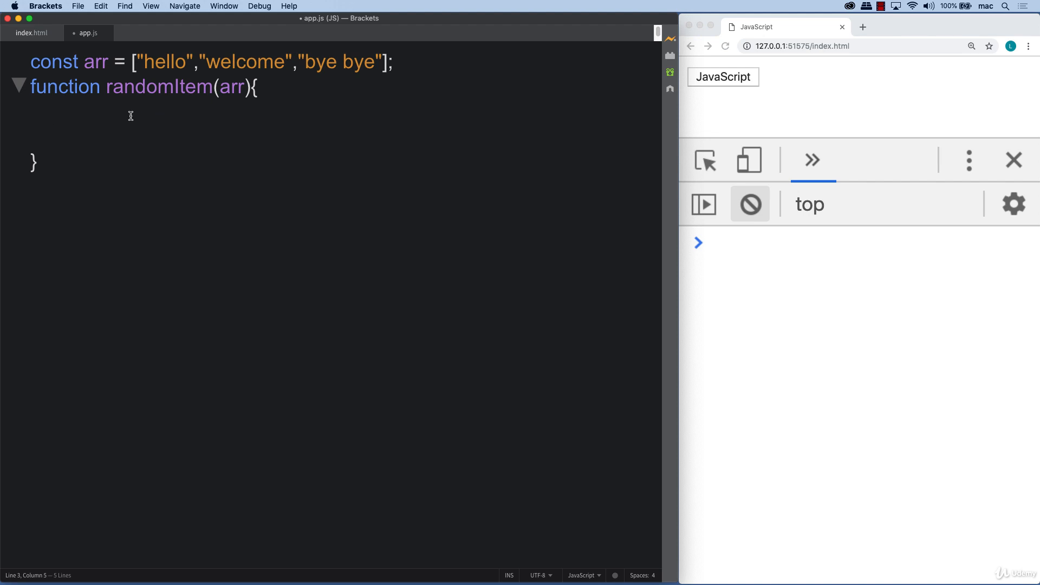
{"action": "mouse_move", "coordinate": [76, 116]}
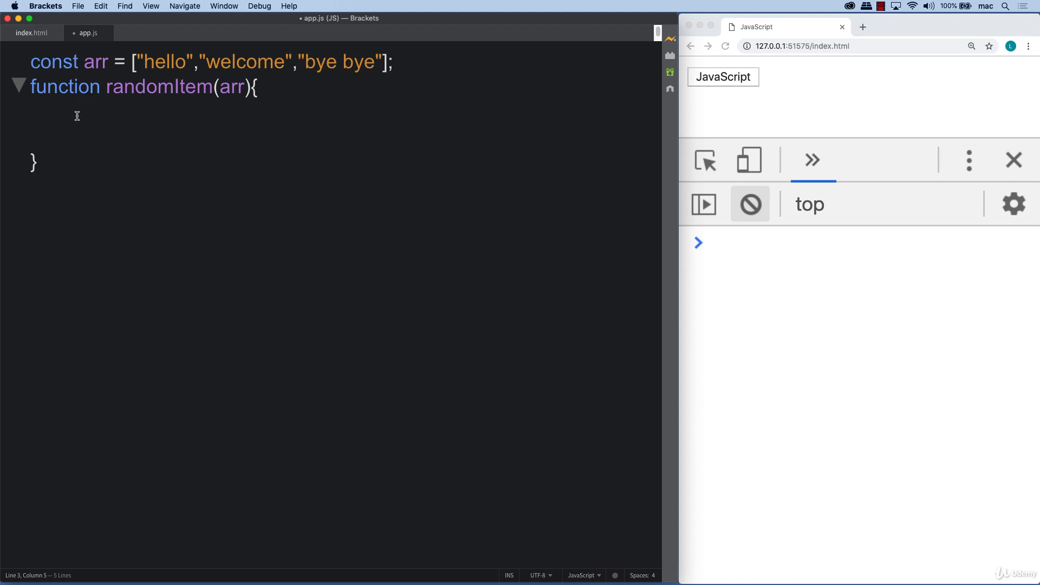
{"action": "type", "text": "return"}
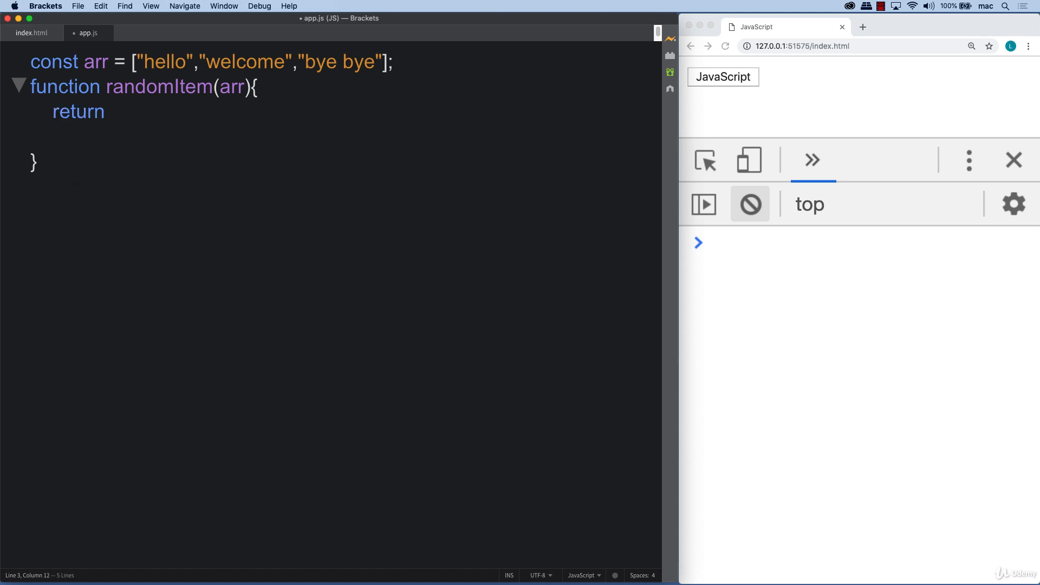
{"action": "type", "text": "arr[]"}
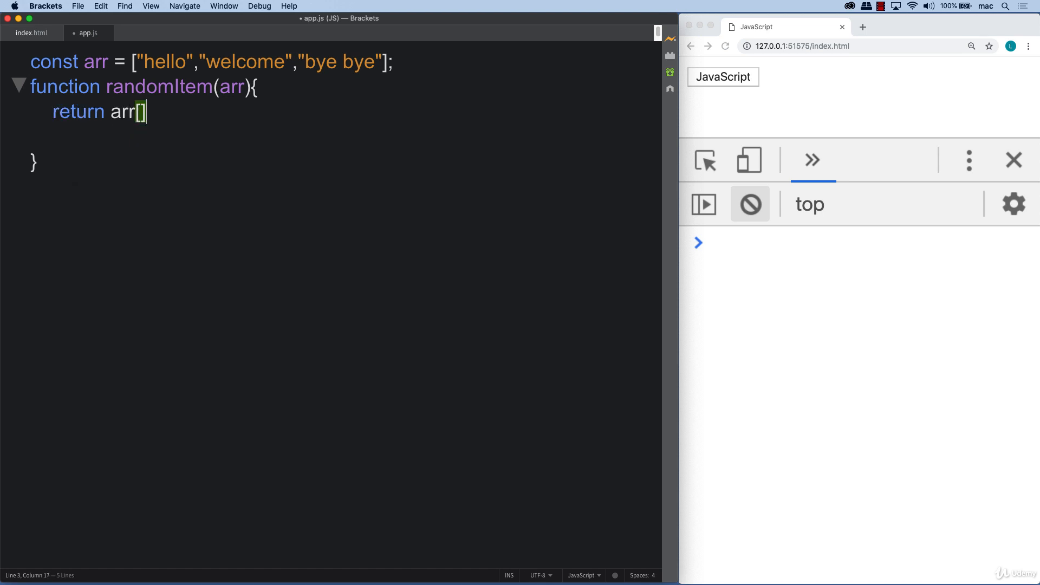
{"action": "key", "text": "Left"}
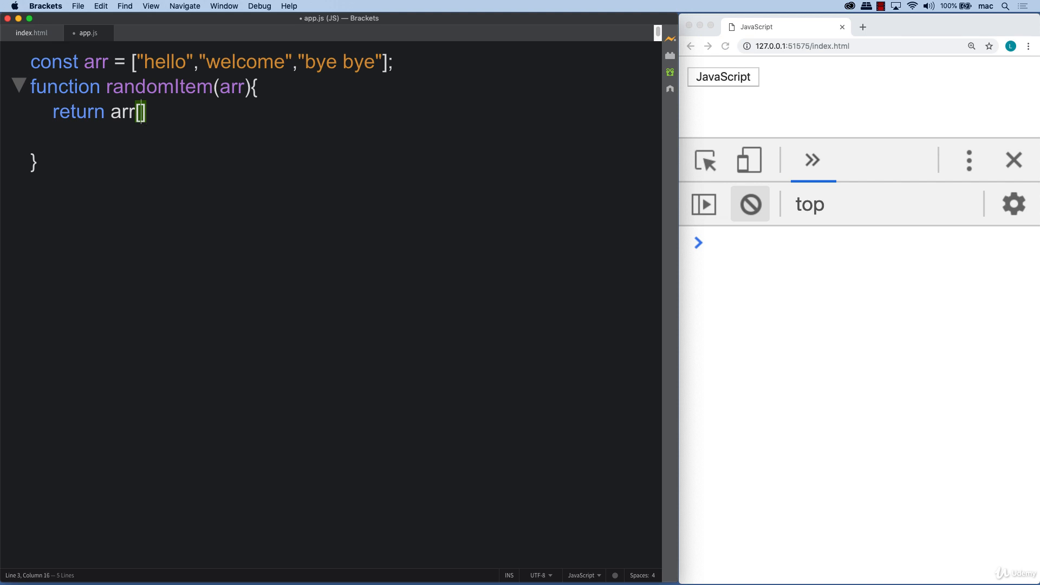
{"action": "type", "text": "1"}
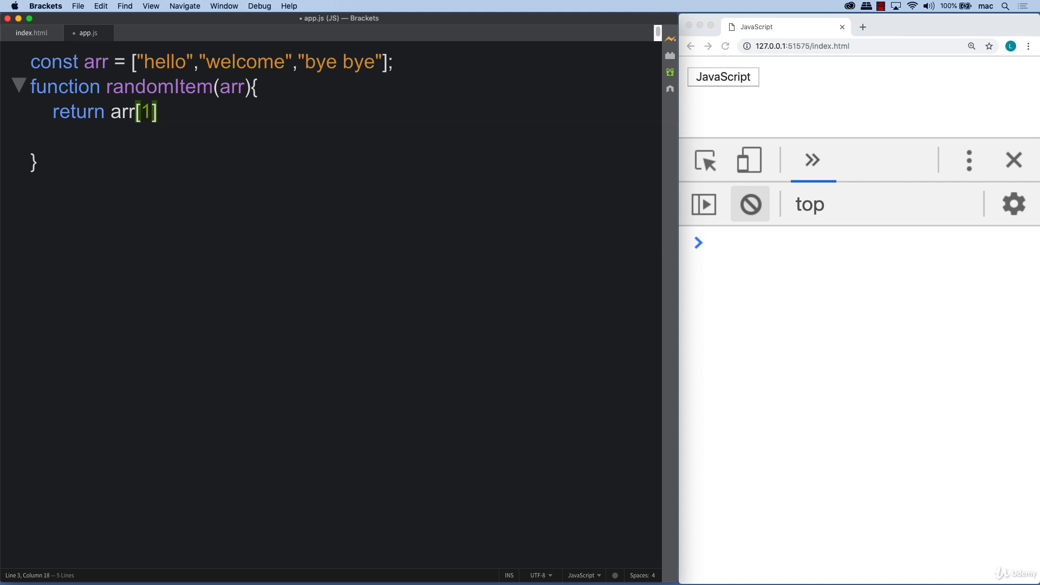
{"action": "type", "text": ";"}
{"action": "left_click", "coordinate": [865, 242]}
{"action": "type", "text": "randomItem("}
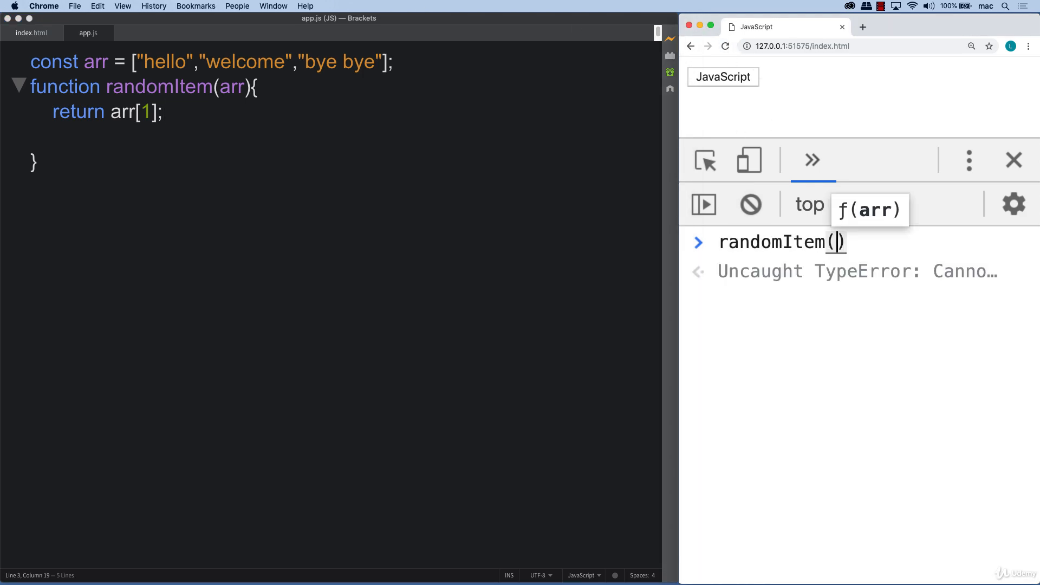
Step: Call randomItem(arr) in the Chrome console, get "welcome", and return to the function header in Brackets
{"action": "type", "text": "arr"}
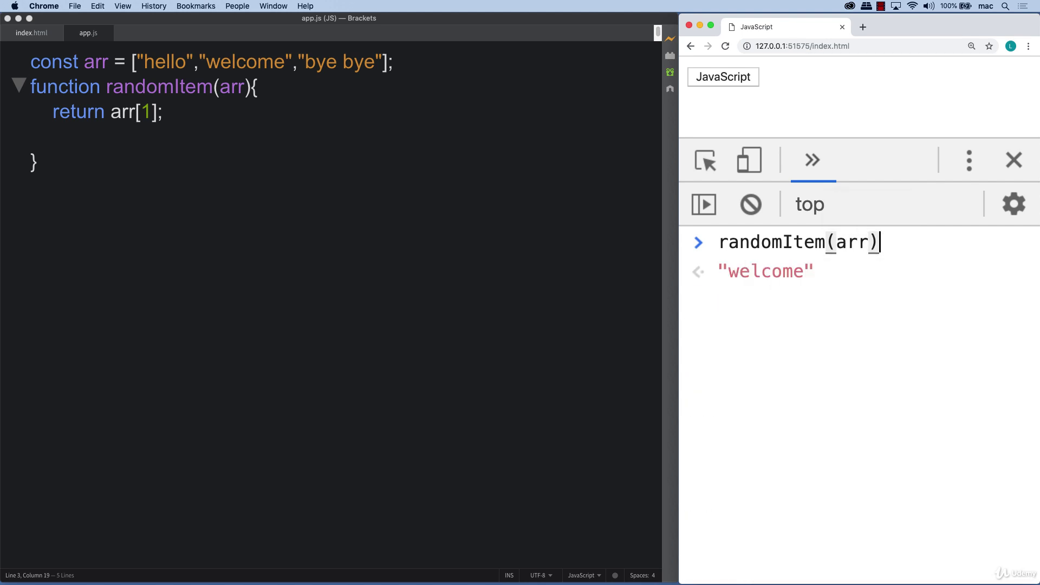
{"action": "key", "text": "Return"}
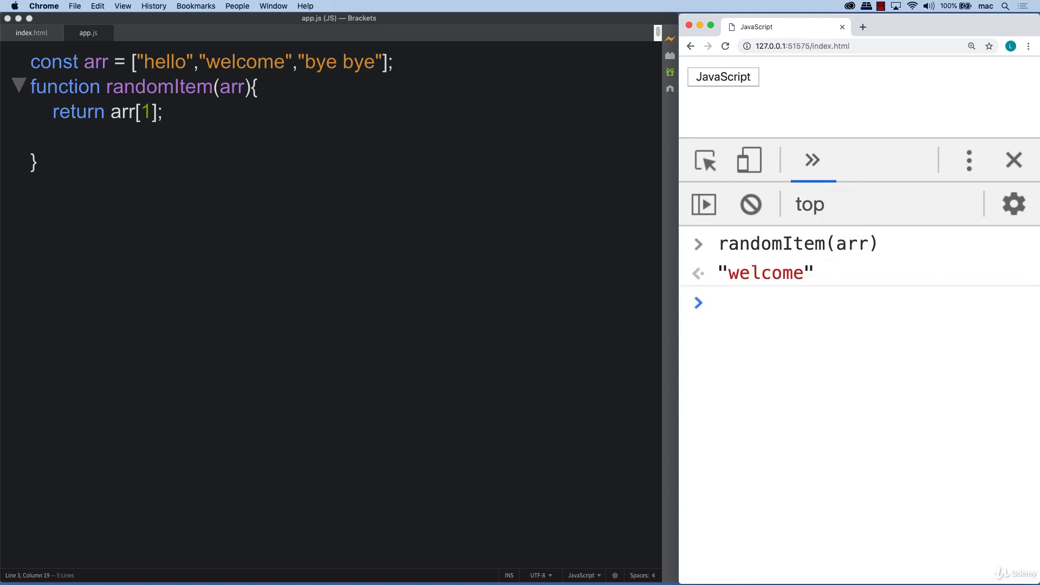
{"action": "left_click", "coordinate": [148, 112]}
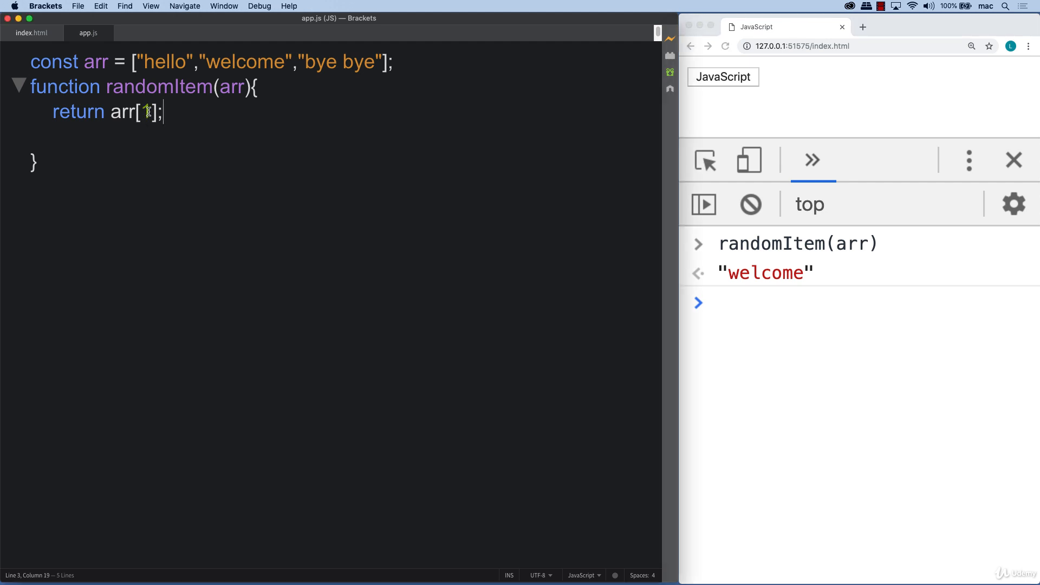
{"action": "left_click", "coordinate": [279, 87]}
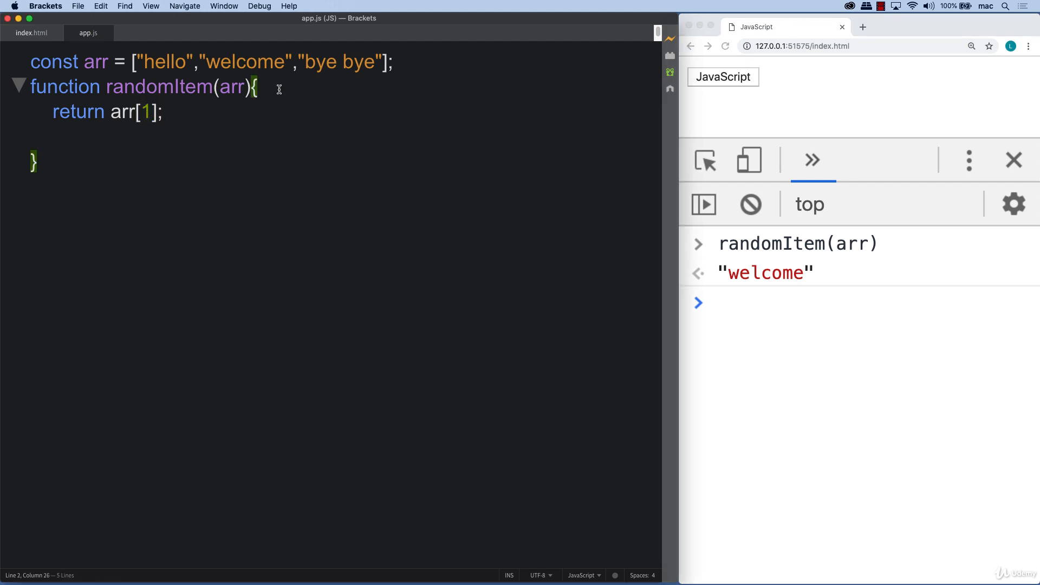
Step: Add let temp = Math.floor(Math.random() * arr.length); inside randomItem
{"action": "type", "text": "let"}
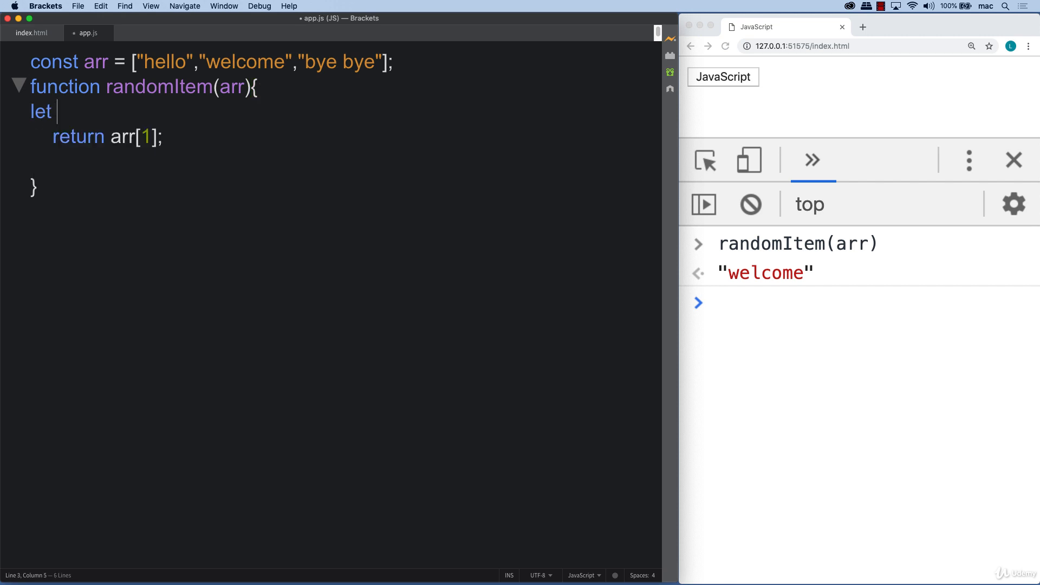
{"action": "type", "text": "temp ="}
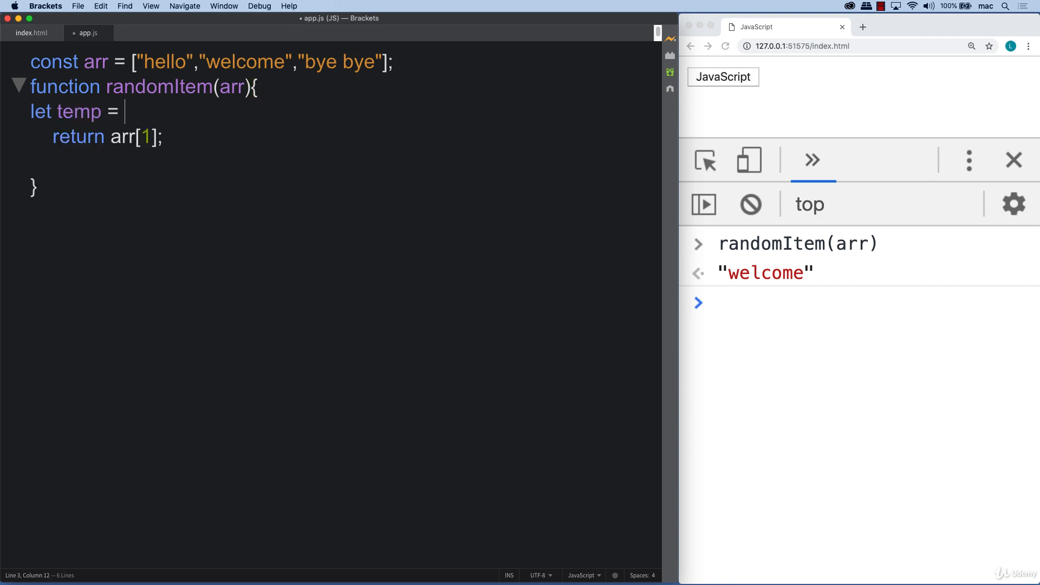
{"action": "type", "text": "Math"}
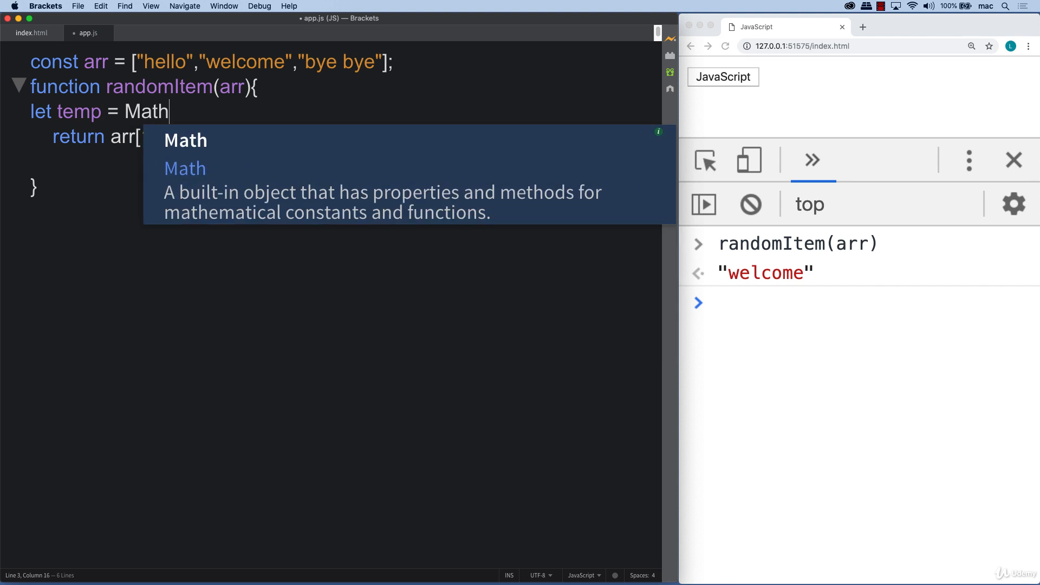
{"action": "type", "text": ".floor("}
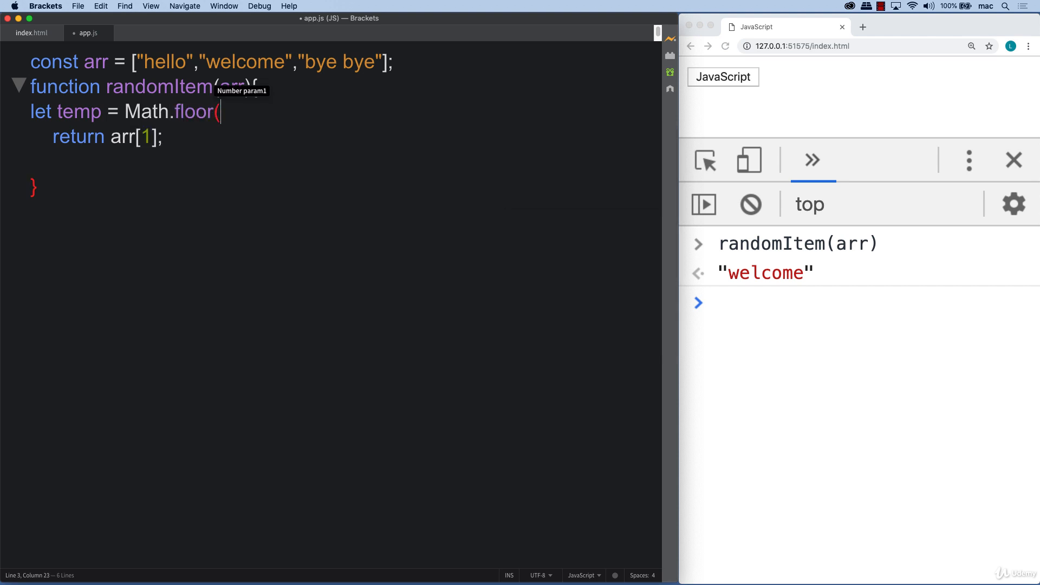
{"action": "type", "text": "Math.random() *"}
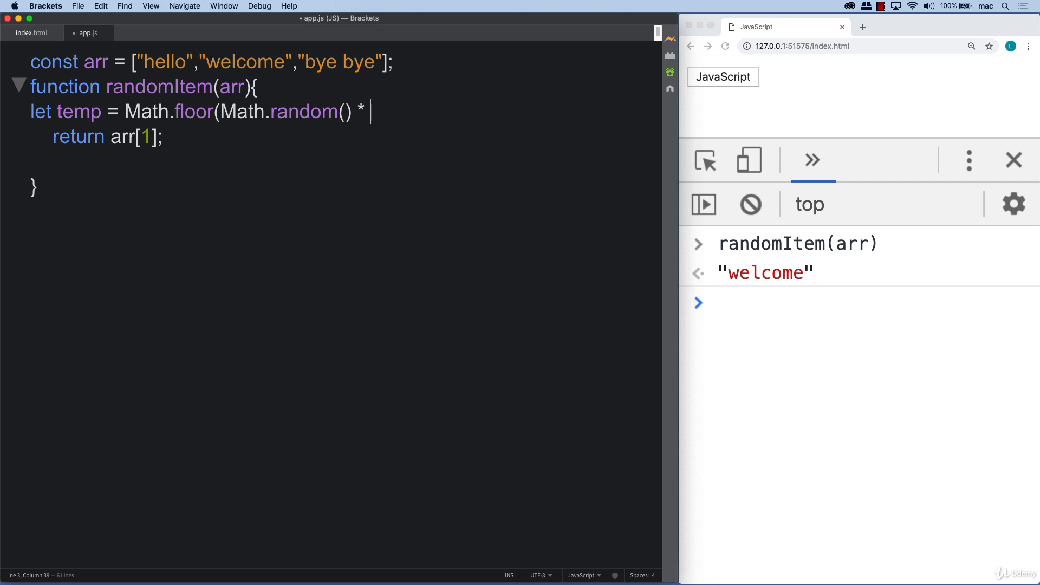
{"action": "type", "text": "arr.length);"}
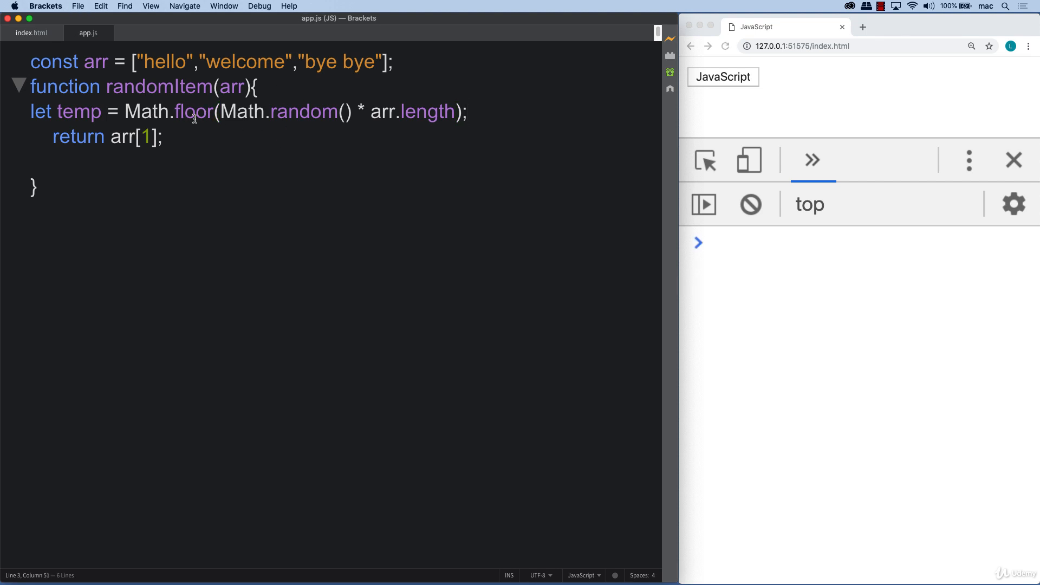
{"action": "mouse_move", "coordinate": [172, 72]}
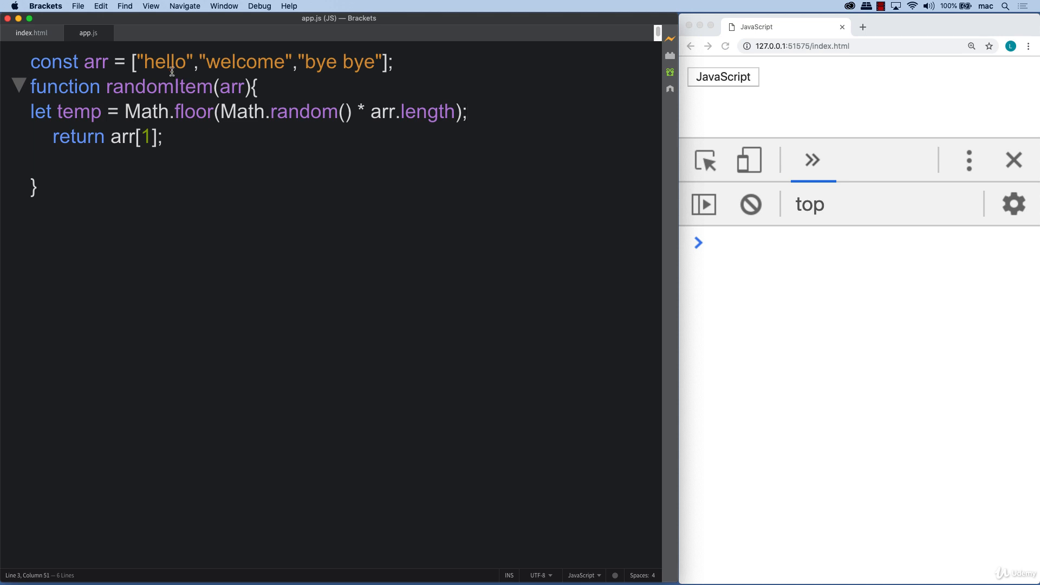
Step: Change the return statement from arr[1] to arr[temp]
{"action": "left_click", "coordinate": [467, 112]}
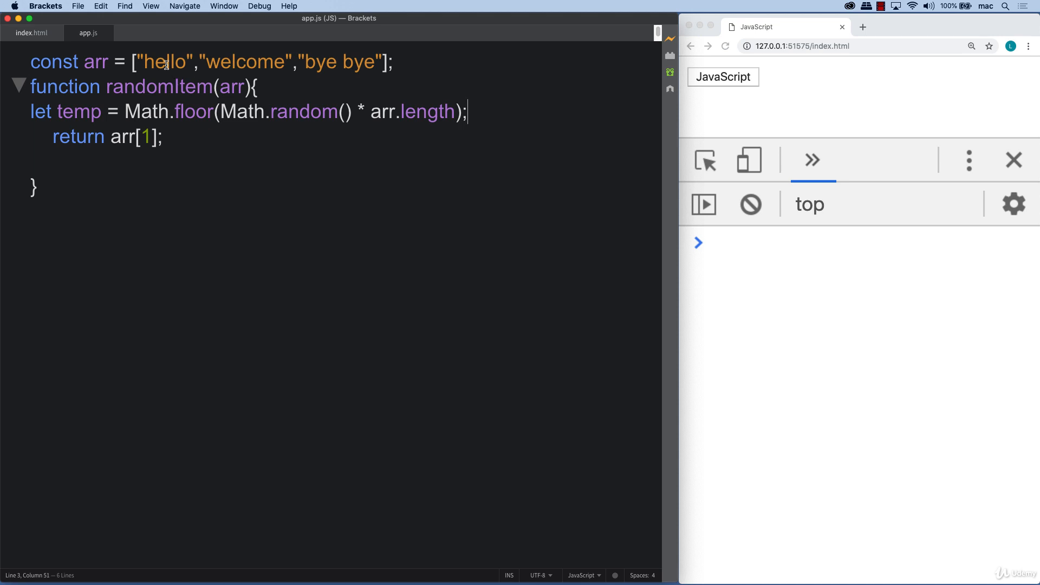
{"action": "left_click", "coordinate": [327, 61]}
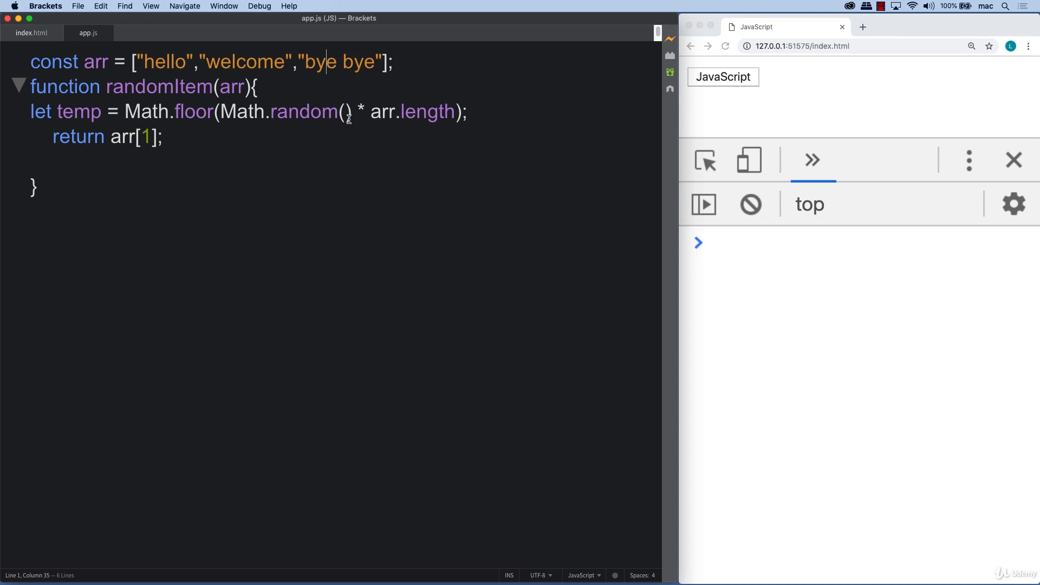
{"action": "mouse_move", "coordinate": [241, 116]}
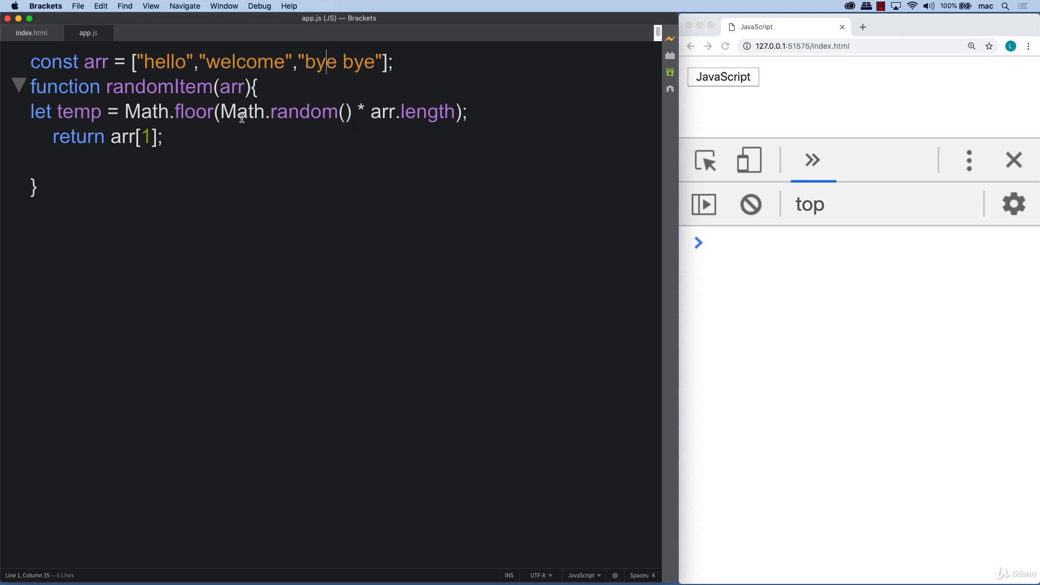
{"action": "mouse_move", "coordinate": [137, 135]}
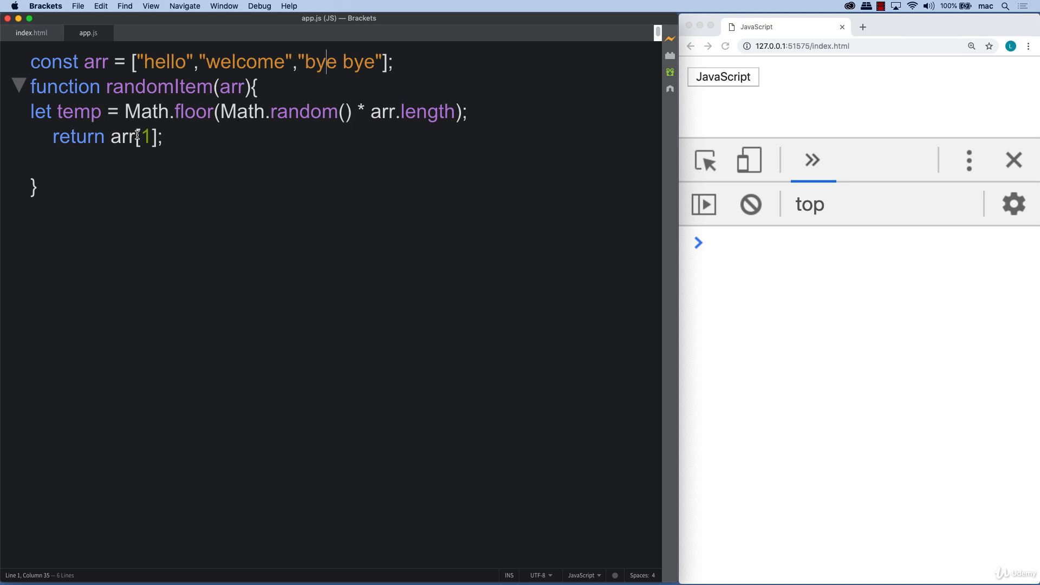
{"action": "type", "text": "[temp"}
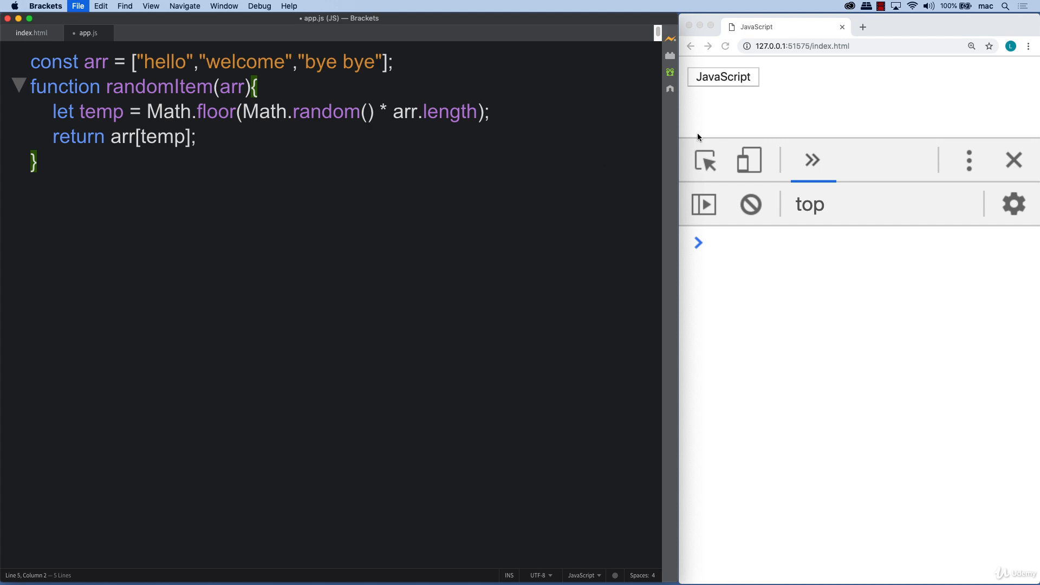
Step: Call randomItem(arr) repeatedly in the console for varying words, then return to app.js
{"action": "type", "text": "randomItem"}
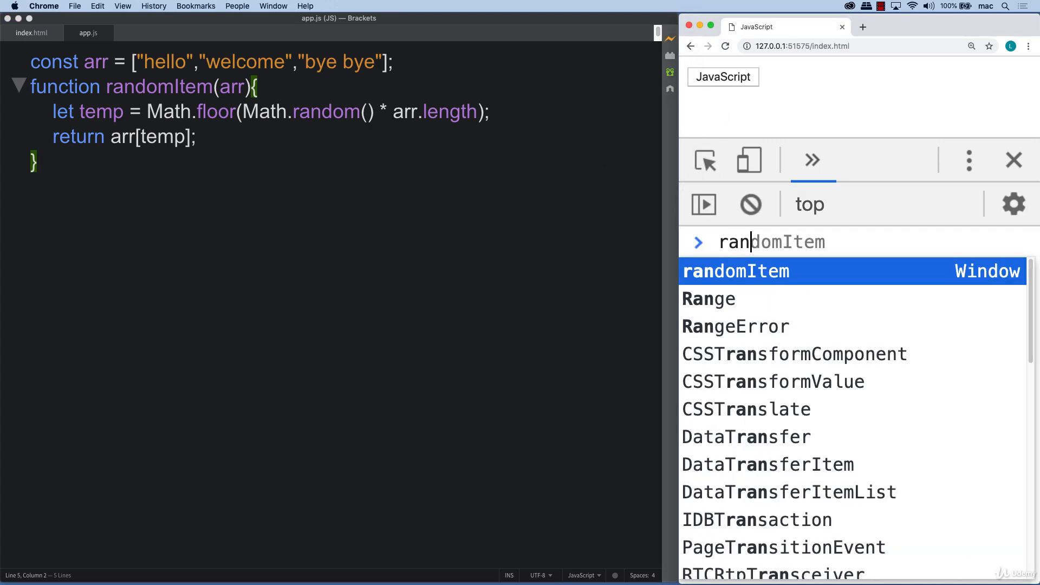
{"action": "type", "text": "(arr"}
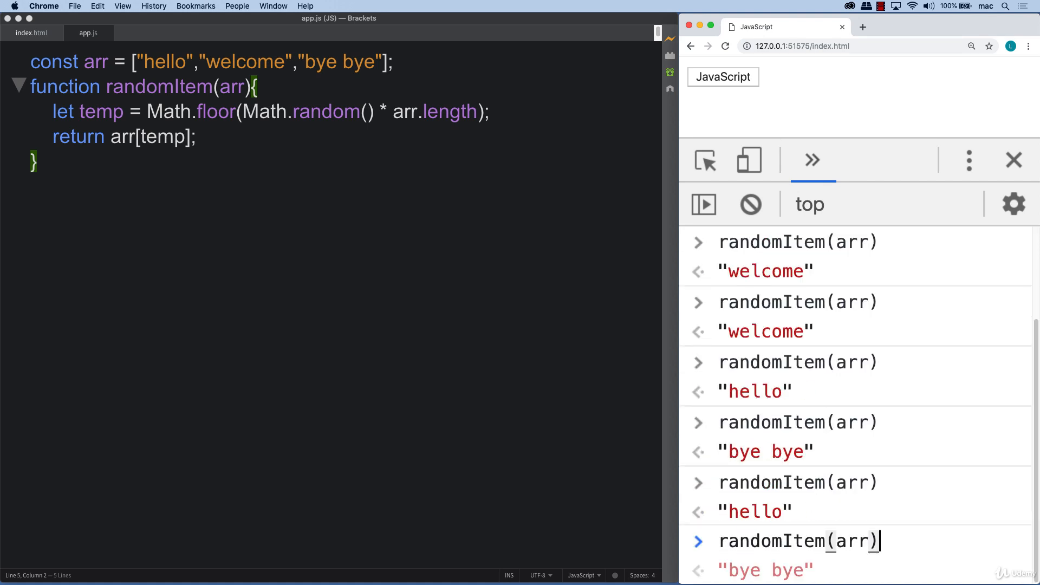
{"action": "left_click", "coordinate": [431, 62]}
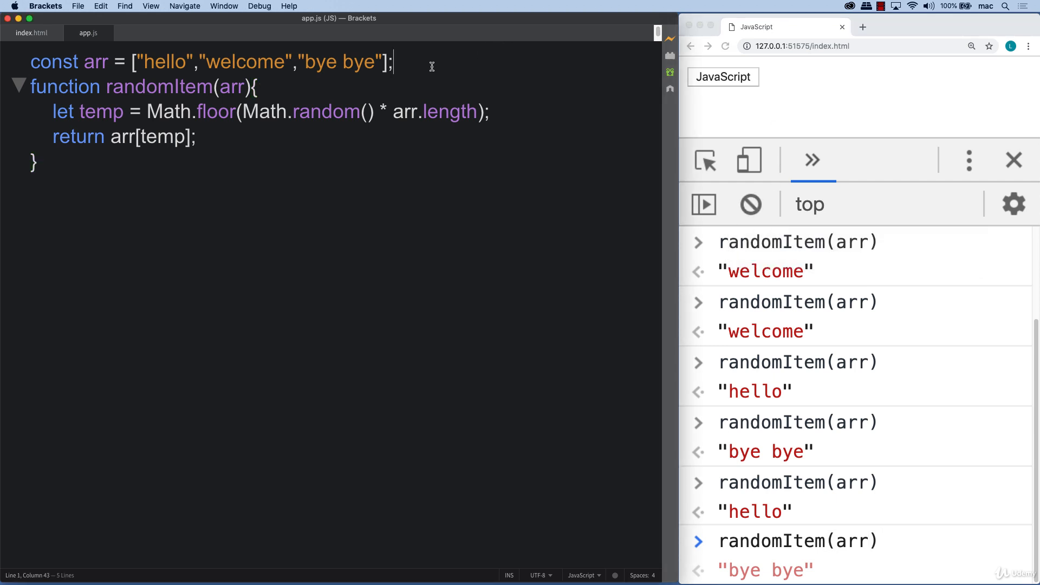
Step: Below the array, add let temp = randomItem(arr);
{"action": "key", "text": "Return"}
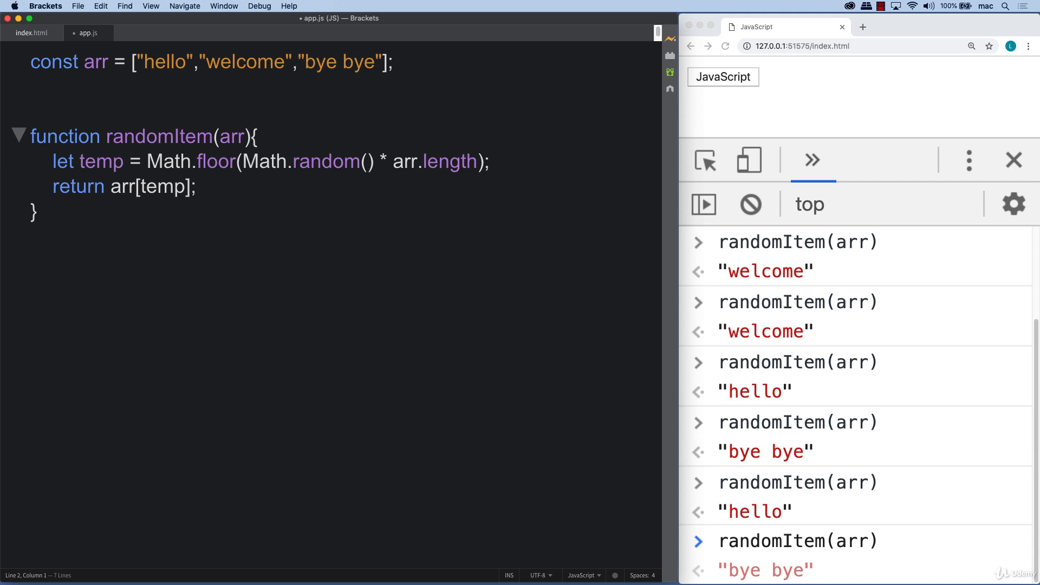
{"action": "type", "text": "let temp ="}
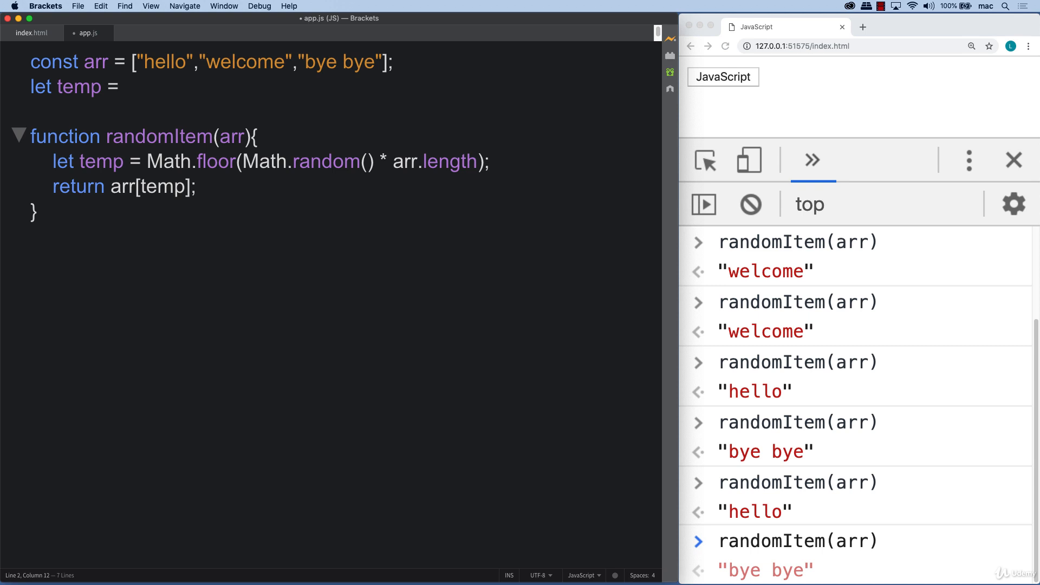
{"action": "type", "text": "randomItem"}
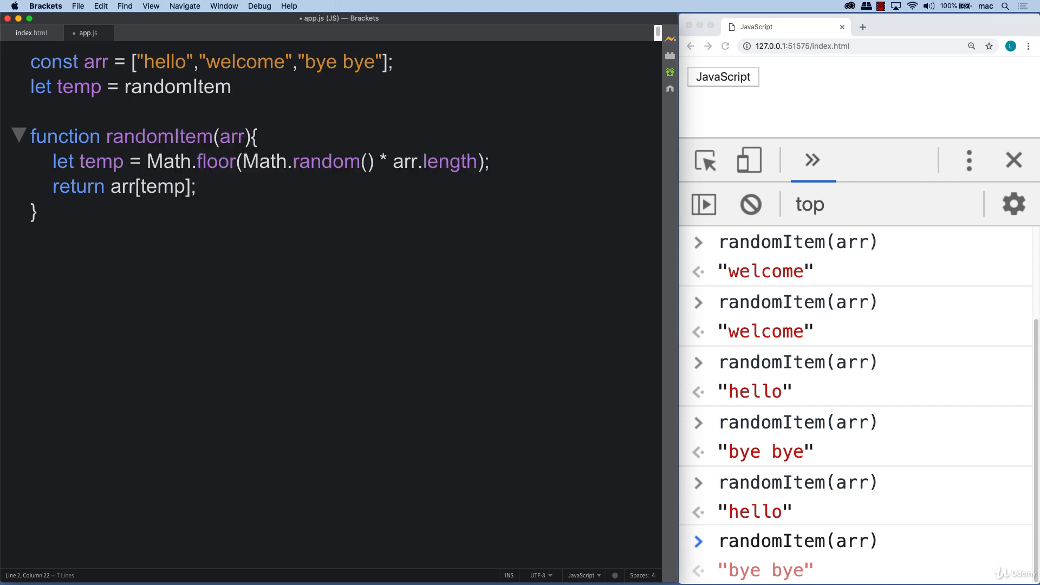
{"action": "type", "text": "(arr);"}
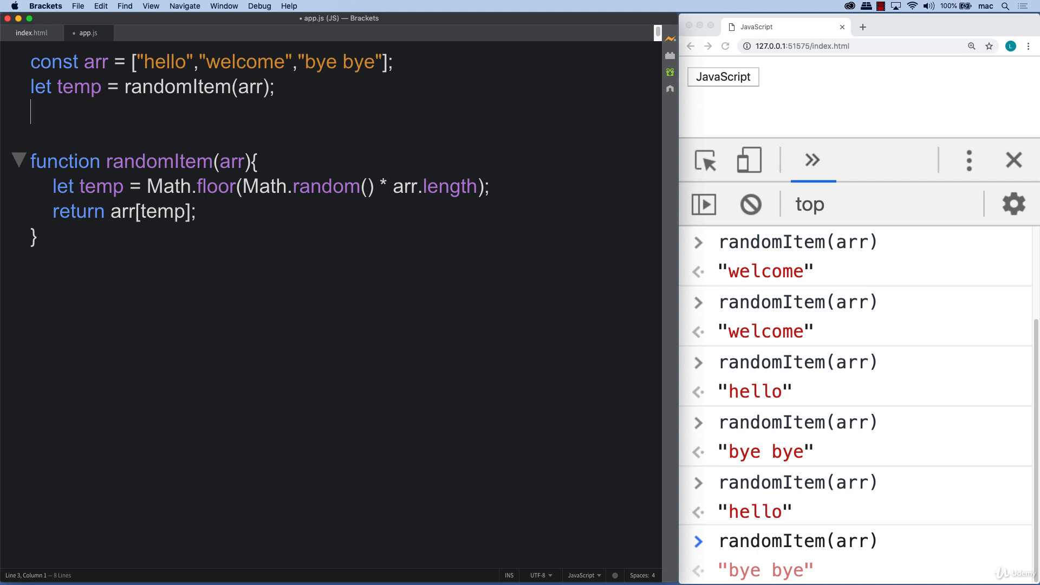
Step: Create text node mes from temp, append it to document.body, and reload the page
{"action": "type", "text": "let mes = document"}
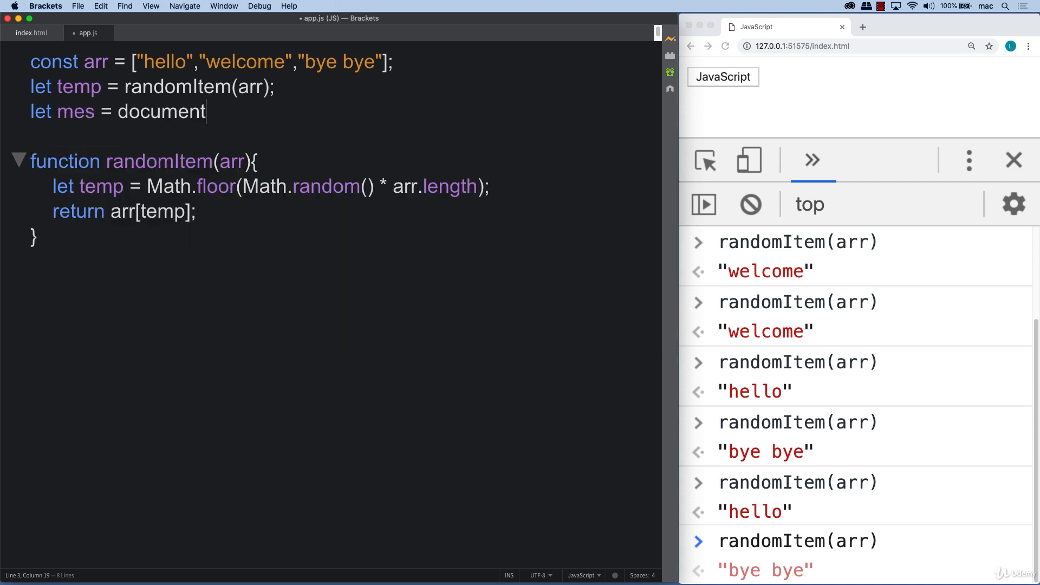
{"action": "type", "text": ".createTextNode(temp);"}
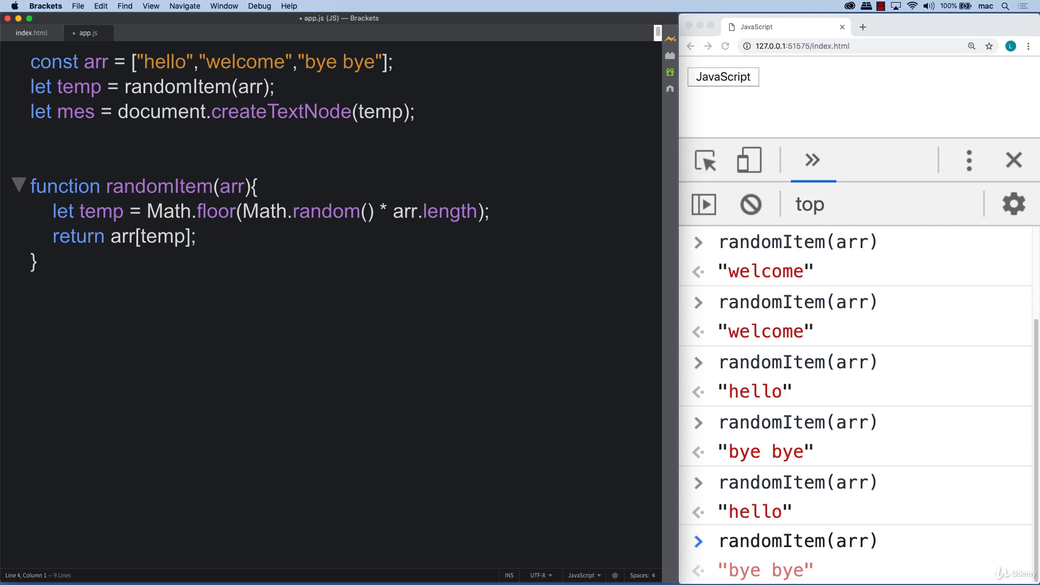
{"action": "type", "text": "document."}
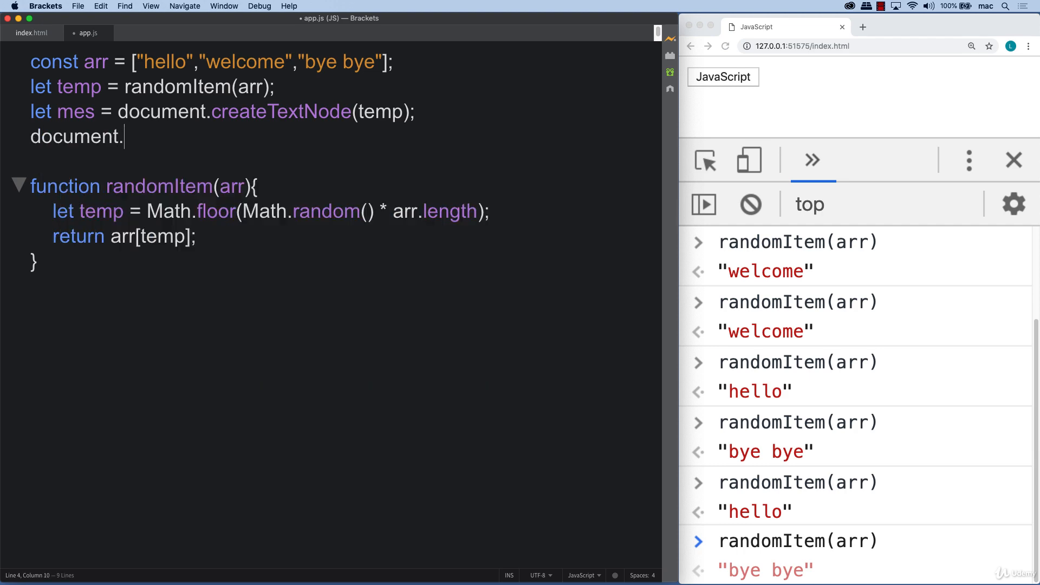
{"action": "type", "text": "body."}
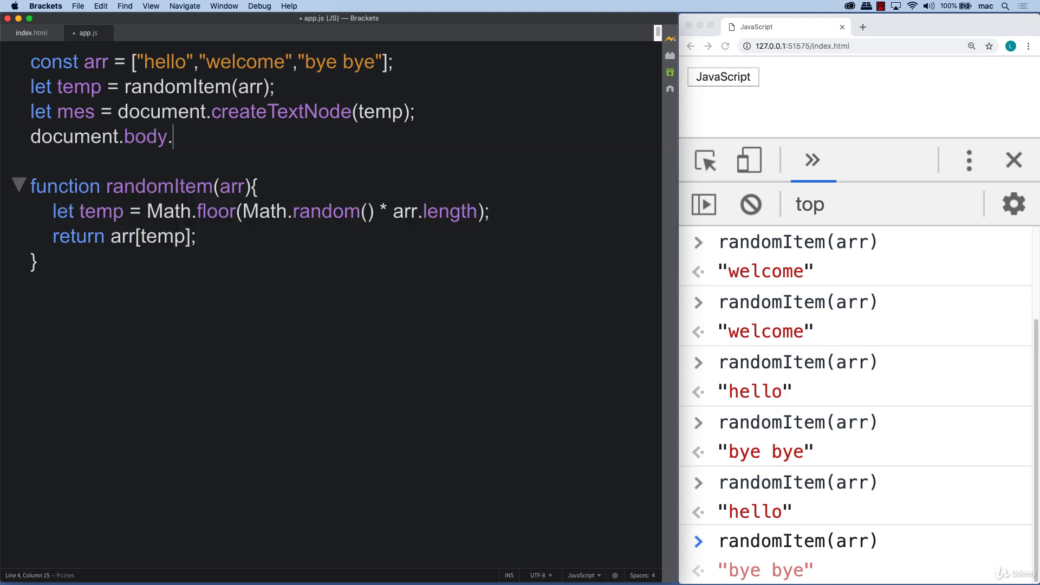
{"action": "type", "text": "appendChild"}
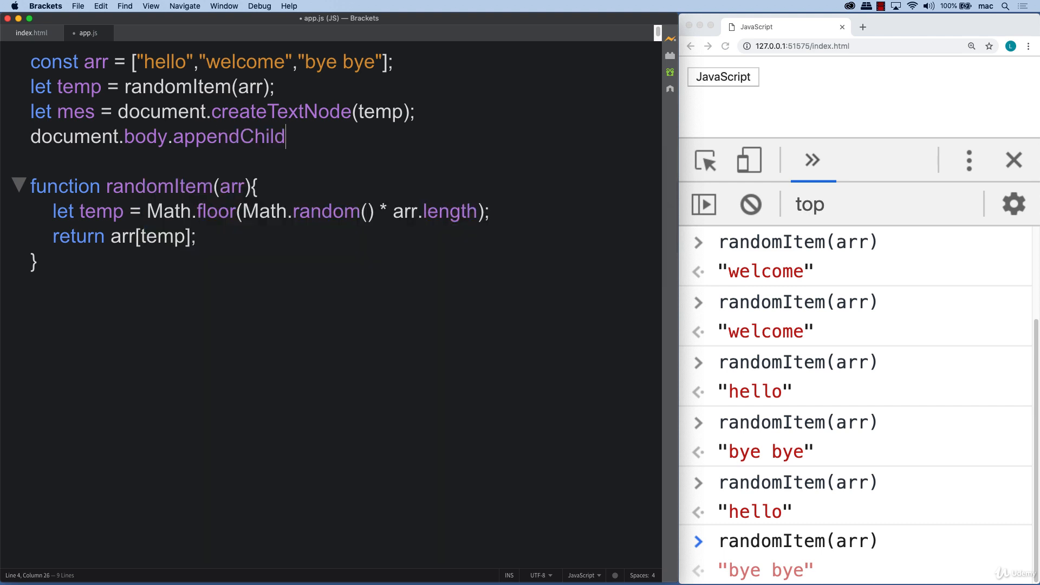
{"action": "type", "text": "(mes);"}
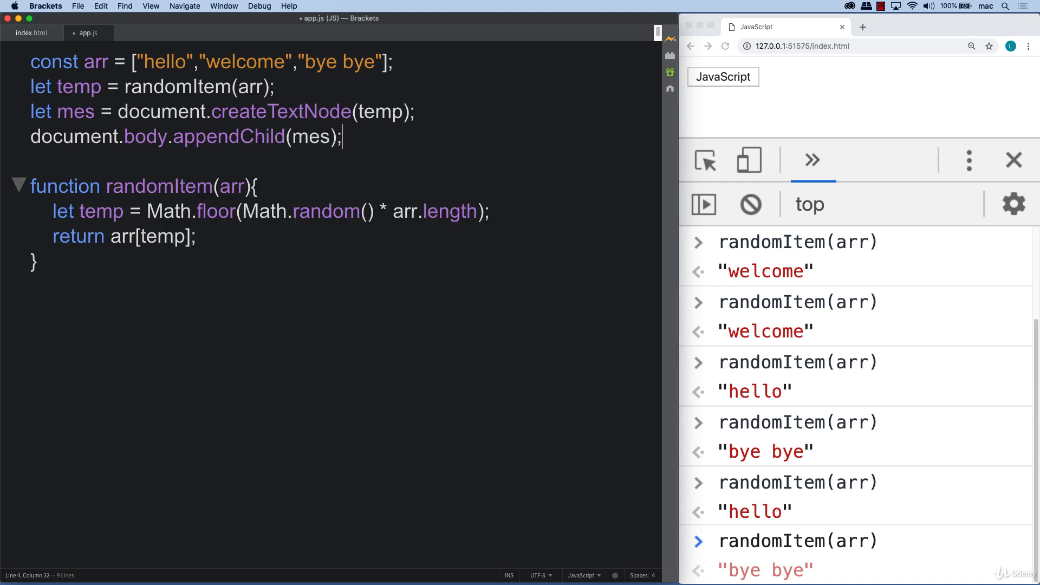
{"action": "left_click", "coordinate": [726, 45]}
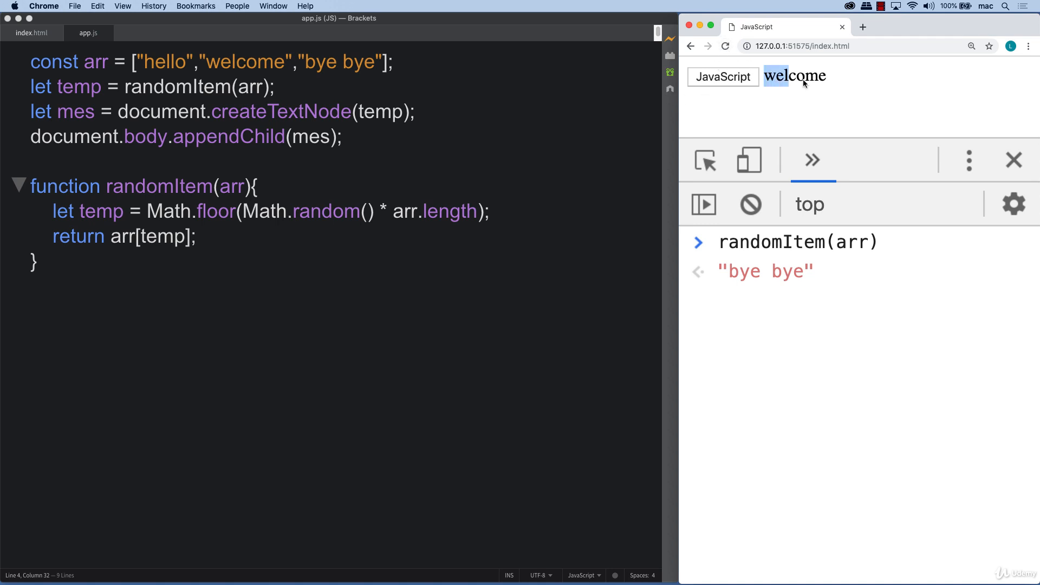
Step: Reload the Chrome page twice, seeing the word switch between "bye bye" and "welcome"
{"action": "left_click", "coordinate": [725, 47]}
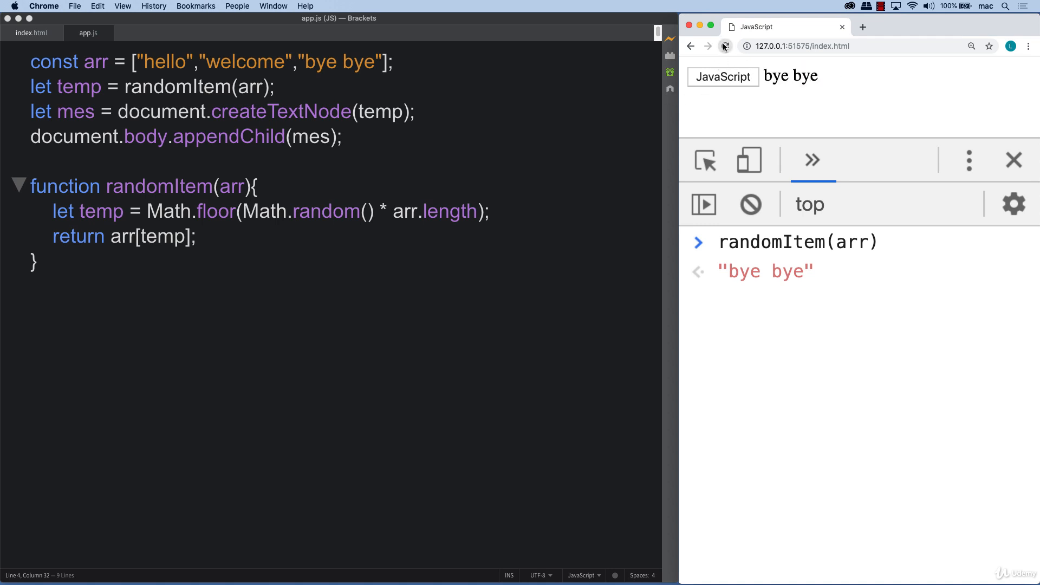
{"action": "left_click", "coordinate": [725, 45]}
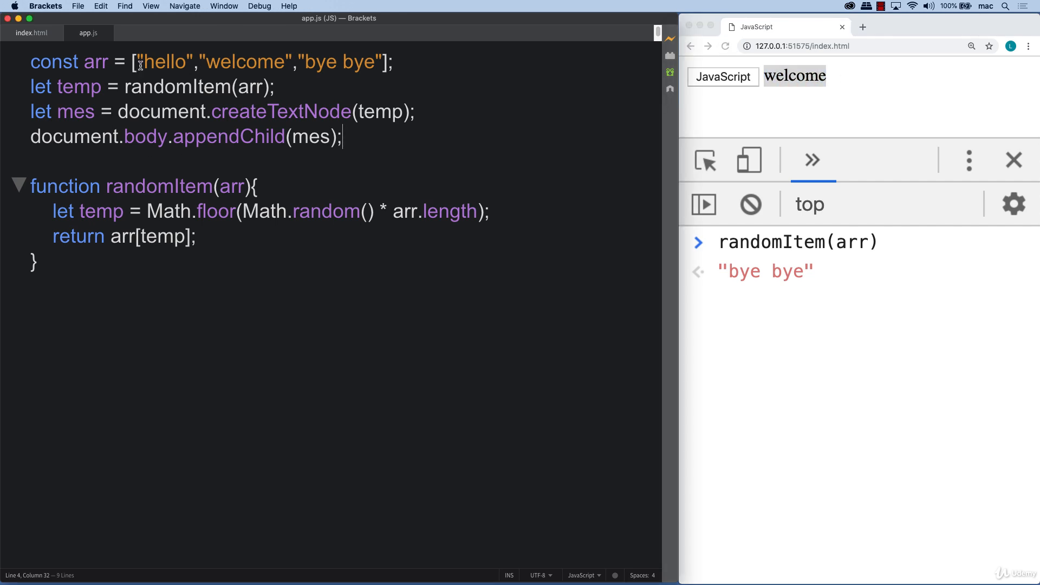
{"action": "left_click", "coordinate": [160, 186]}
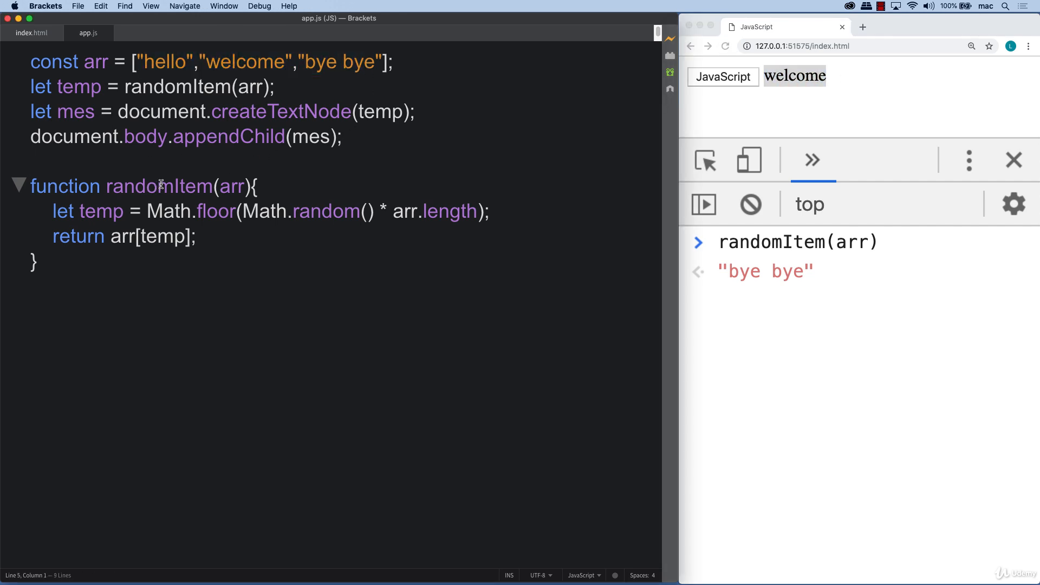